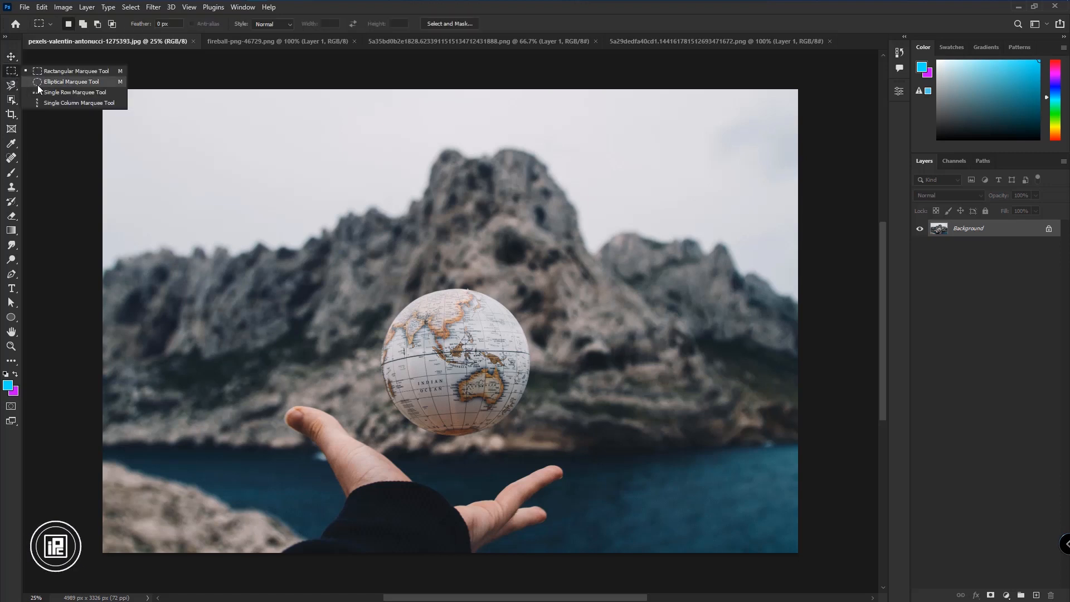
# Select the small globe with an elliptical marquee and Content-Aware fill it with the rocky background
pyautogui.moveTo(392, 311); pyautogui.dragTo(518, 423)
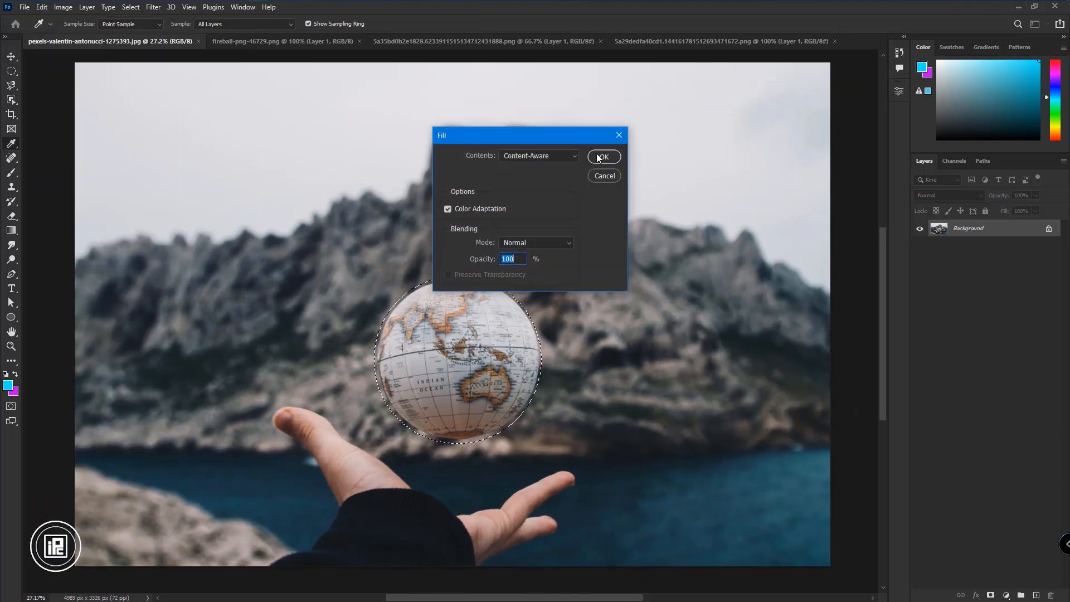
pyautogui.click(603, 156)
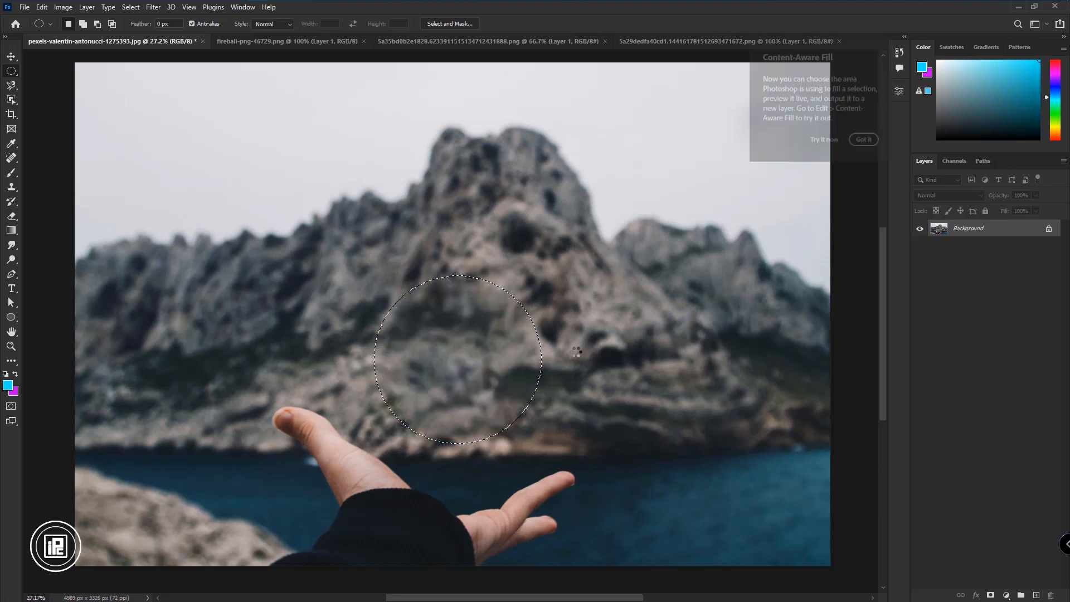
# Copy the Earth from its document into the hand photo and scale it to hover above the open hand
pyautogui.click(488, 41)
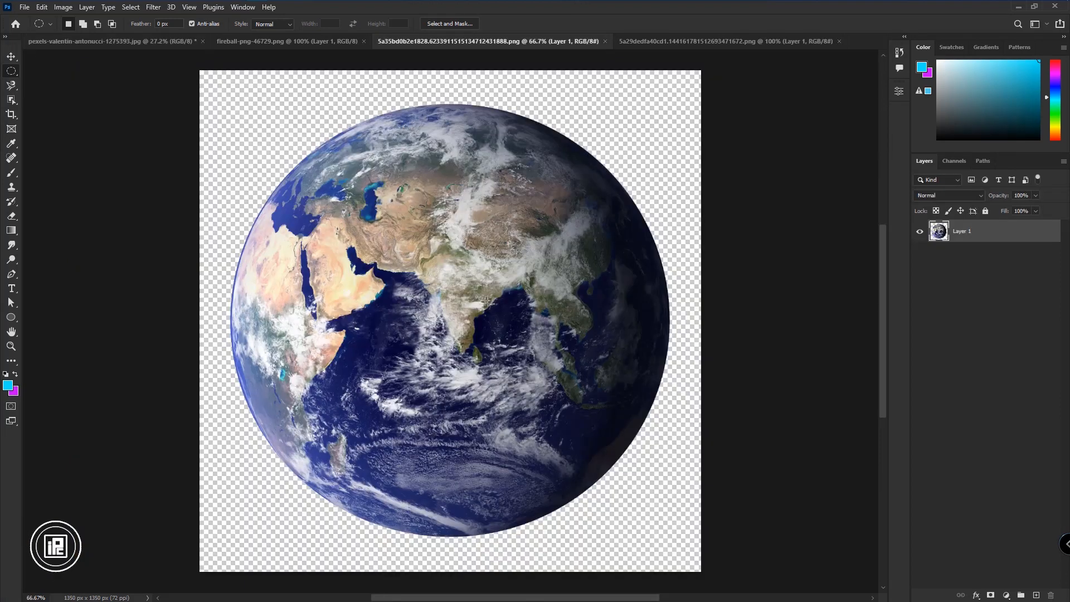
pyautogui.click(105, 40)
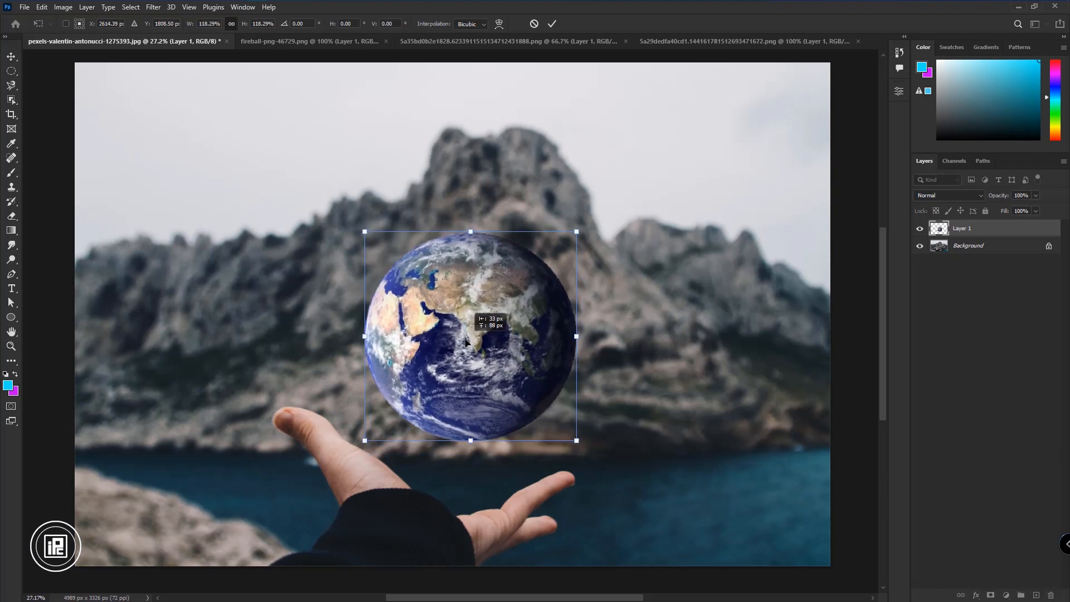
pyautogui.click(552, 24)
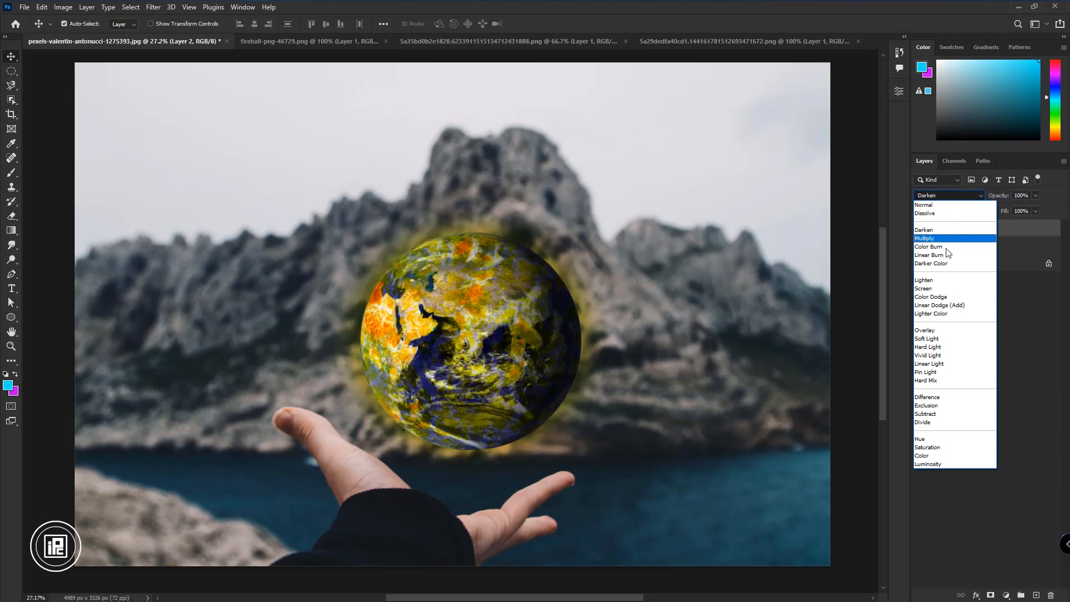
# Set the fire layer to Screen, mask it and paint its centre away with a soft black brush so the Earth shows through
pyautogui.click(923, 288)
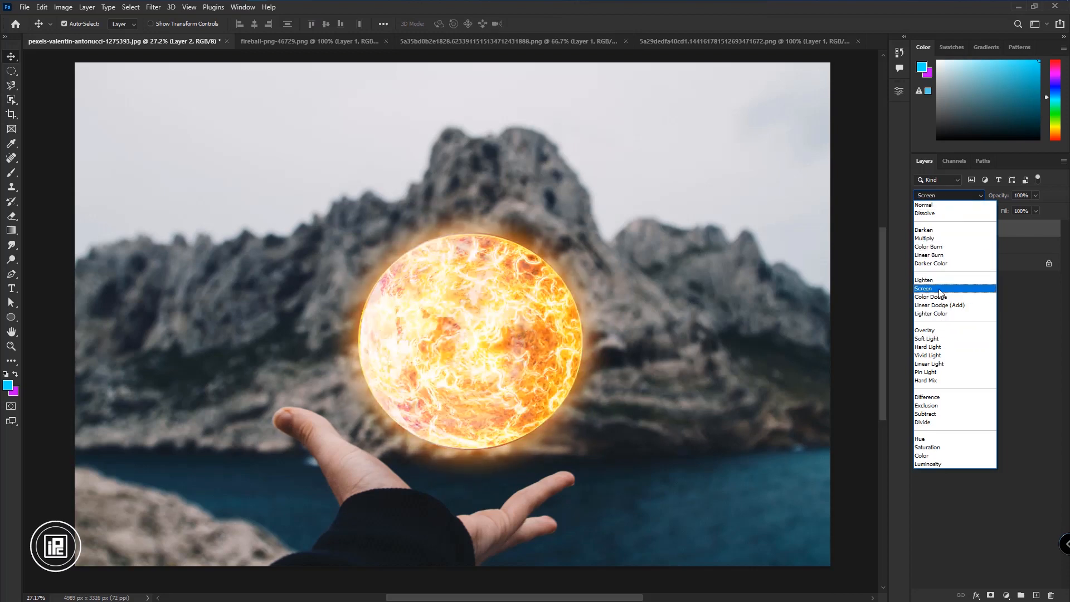
pyautogui.click(922, 288)
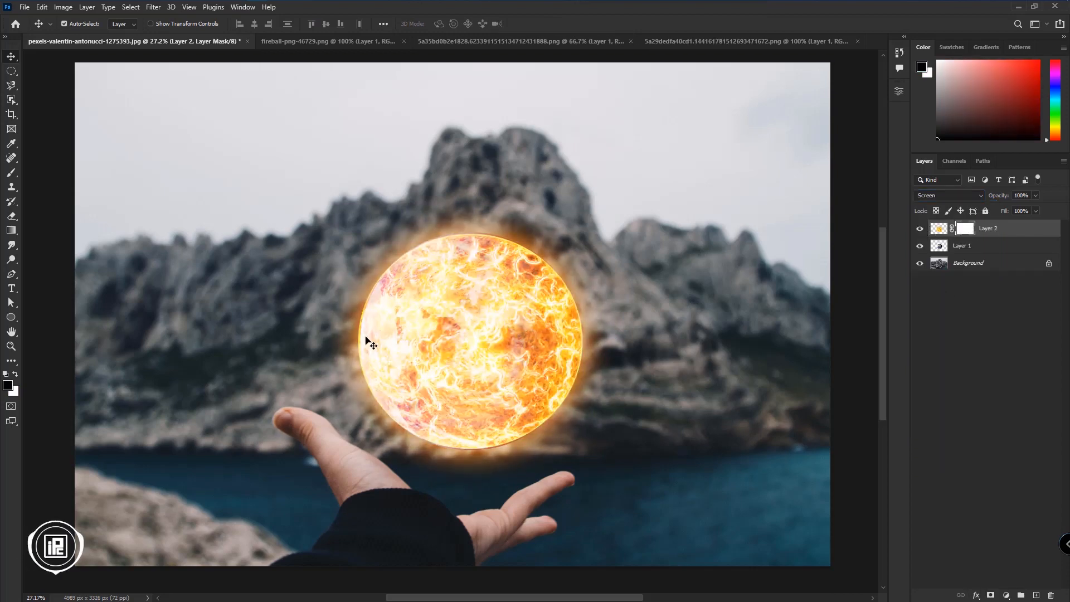
pyautogui.click(11, 171)
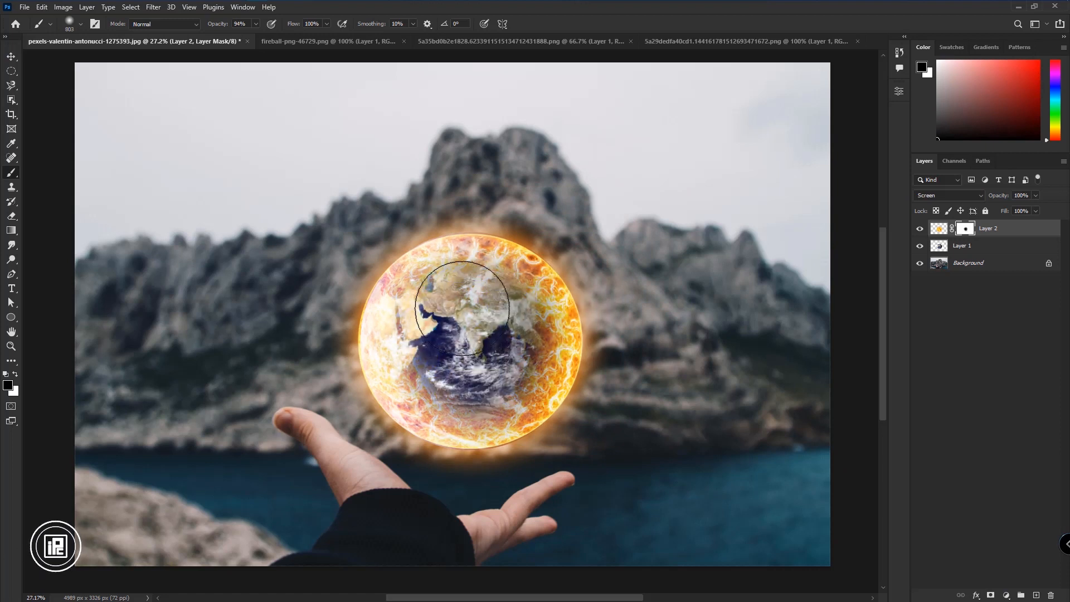
pyautogui.moveTo(463, 314); pyautogui.dragTo(610, 379)
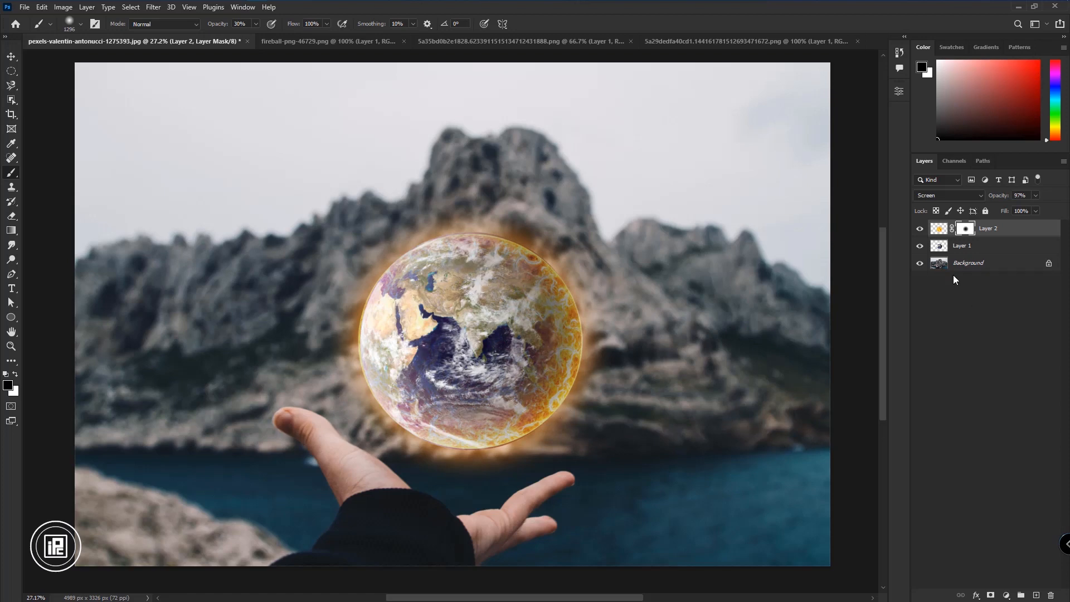
# Try Lighten blending on the fire layer and switch to the fire burst image
pyautogui.click(948, 195)
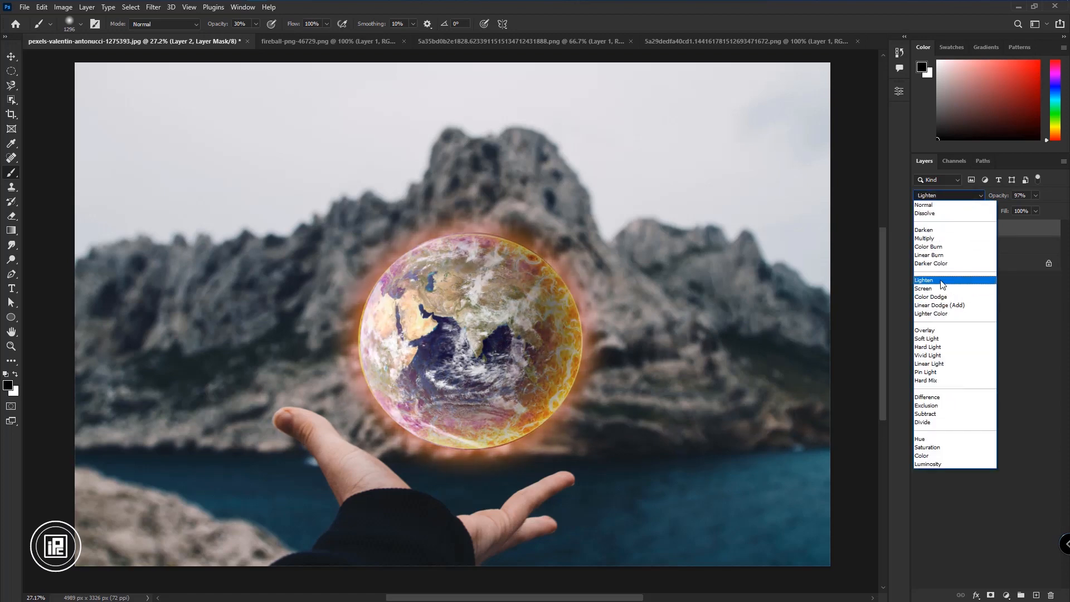
pyautogui.click(743, 40)
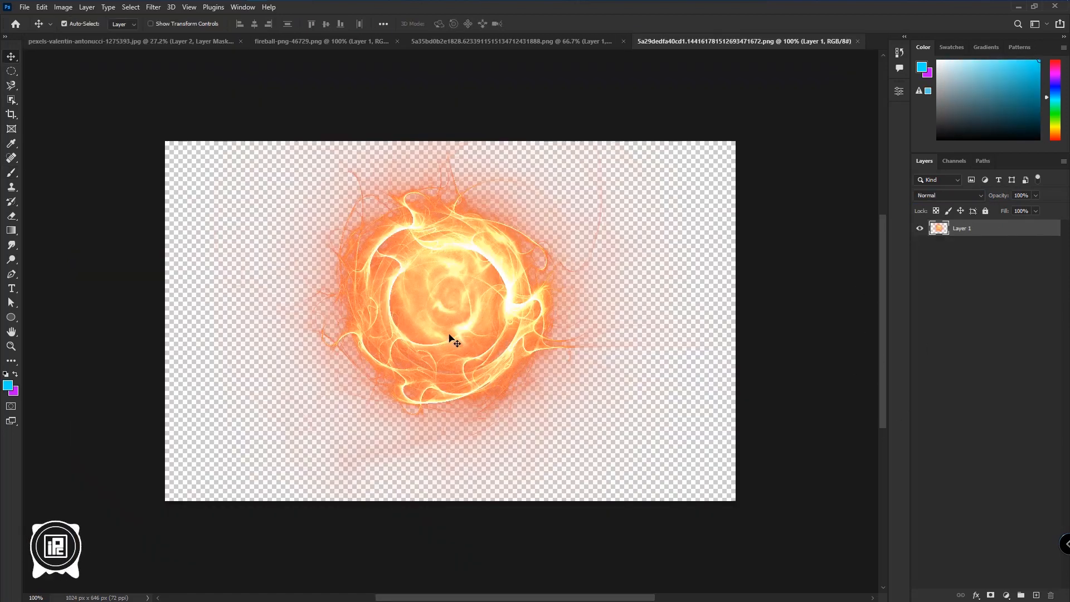
# Bring the fire burst into the hand photo and enlarge it to swirl around the glowing Earth
pyautogui.click(112, 41)
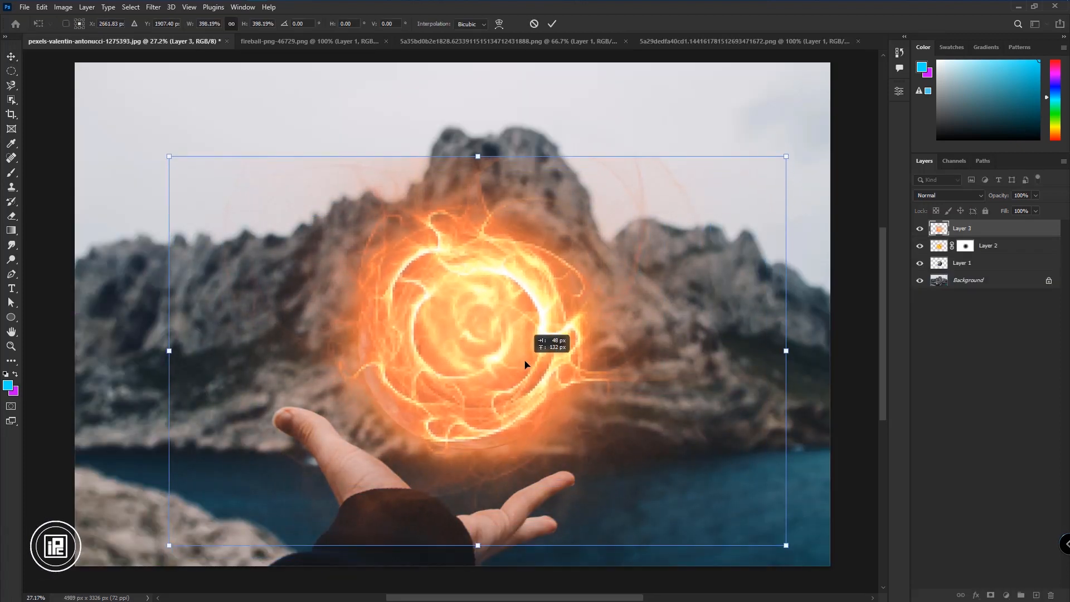
pyautogui.click(553, 23)
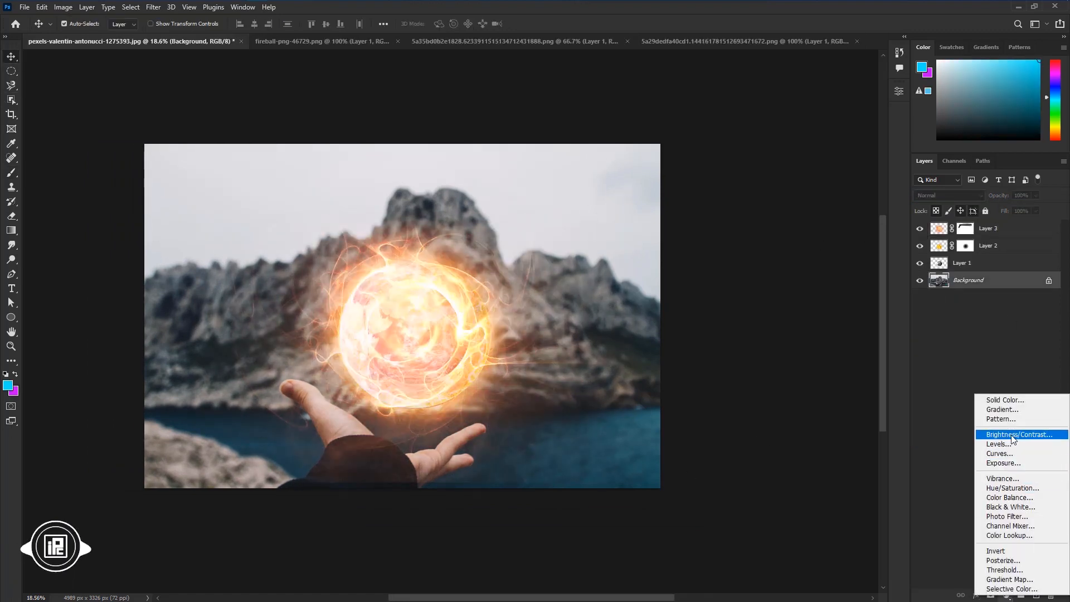
# Add Brightness/Contrast darkening the scene and a Vibrance adjustment raising vibrance and saturation
pyautogui.click(1018, 433)
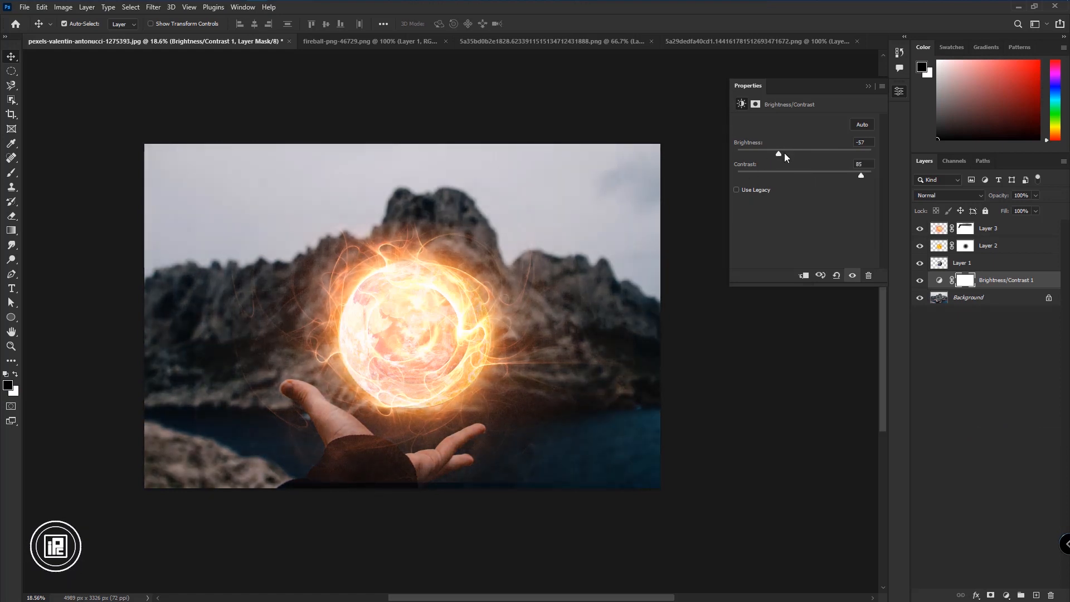
pyautogui.moveTo(778, 152); pyautogui.dragTo(771, 153)
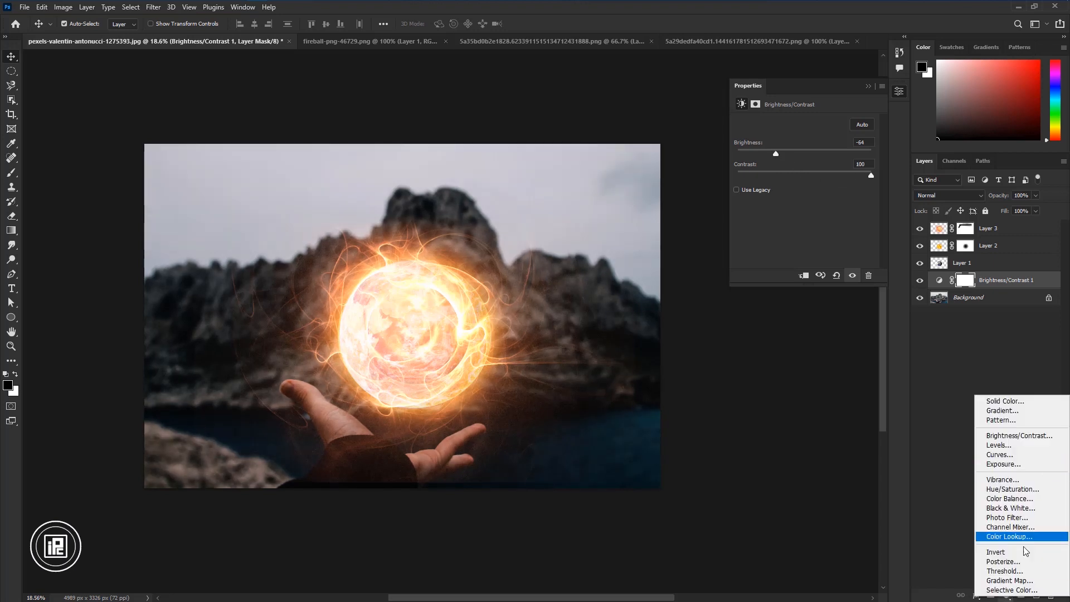
pyautogui.click(1003, 479)
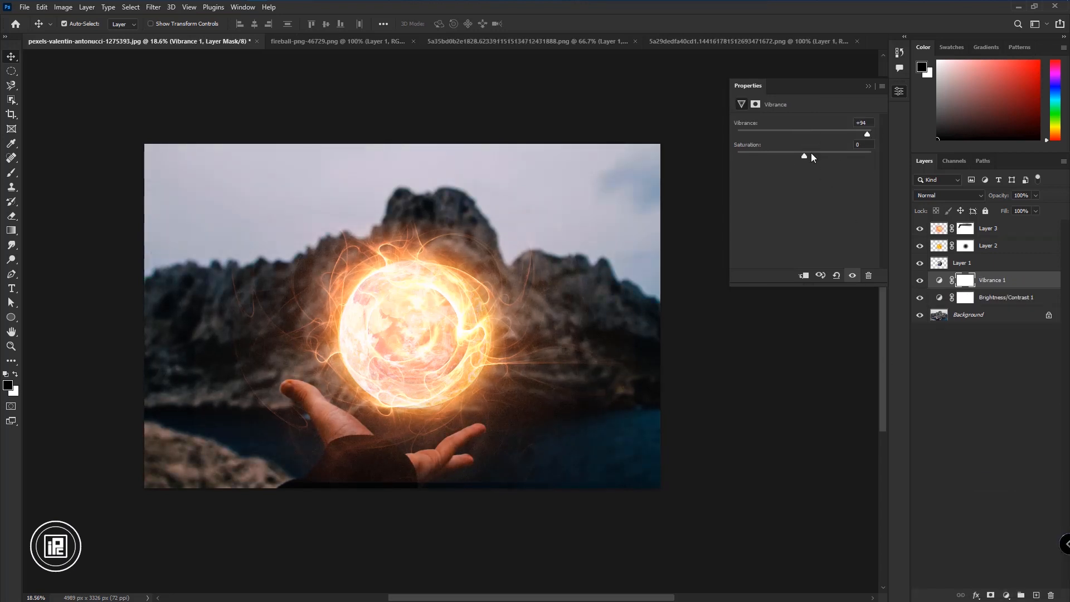
pyautogui.moveTo(804, 156); pyautogui.dragTo(828, 156)
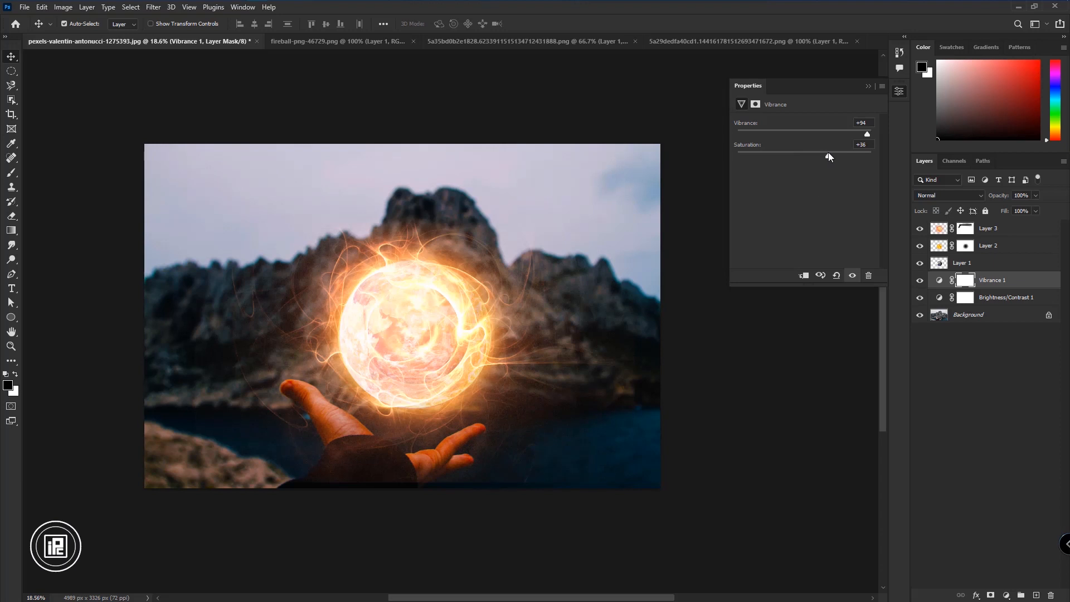
pyautogui.moveTo(867, 156); pyautogui.dragTo(819, 156)
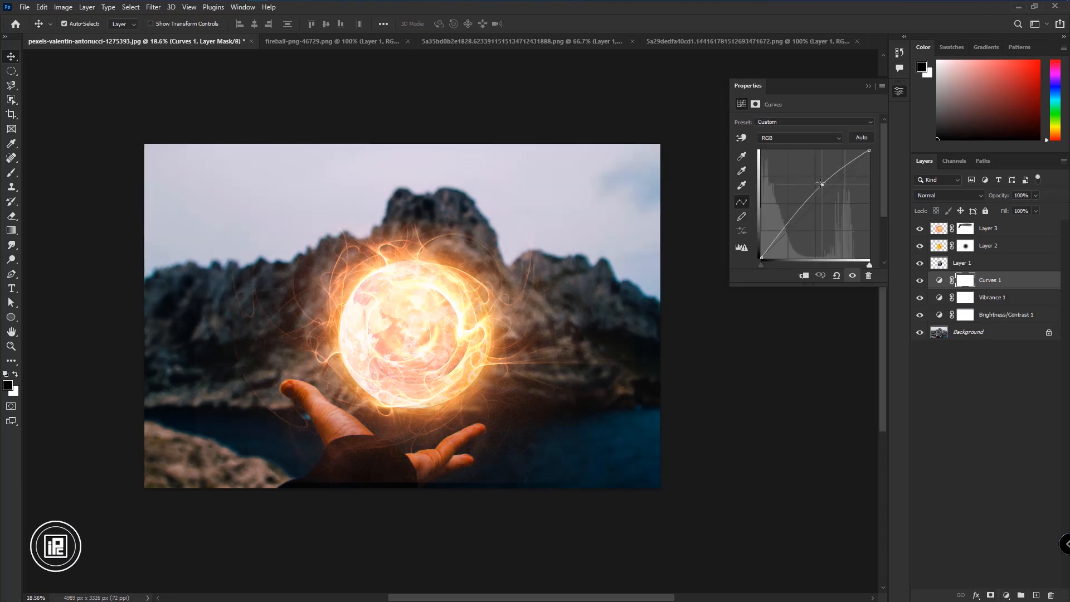
# Invert the brightening Curves mask to the painted area and paint Layer 3's mask to reveal the Earth inside the fireball
pyautogui.click(11, 171)
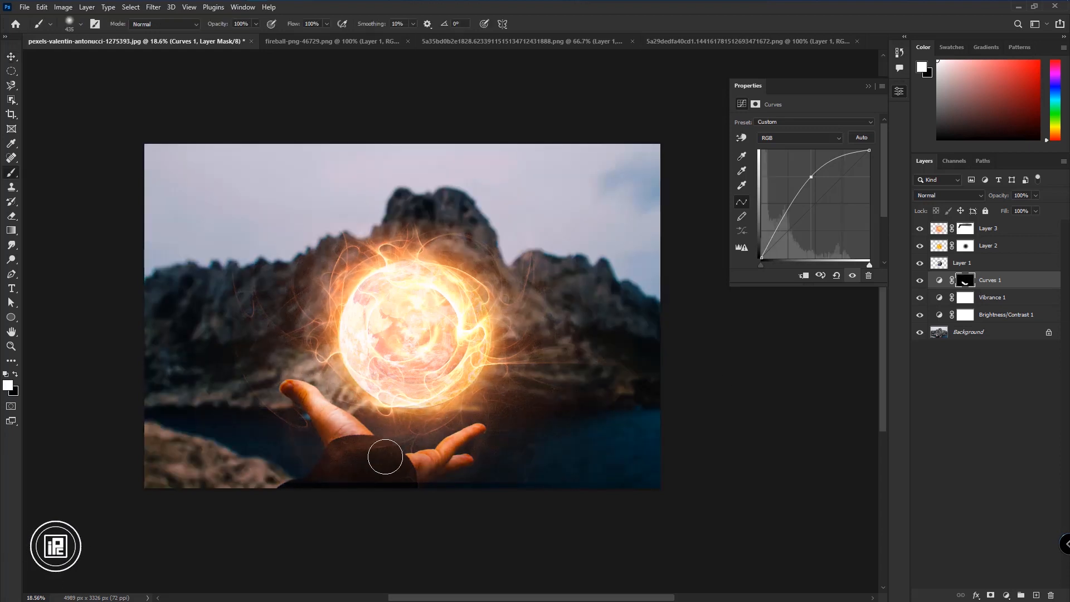
pyautogui.click(987, 227)
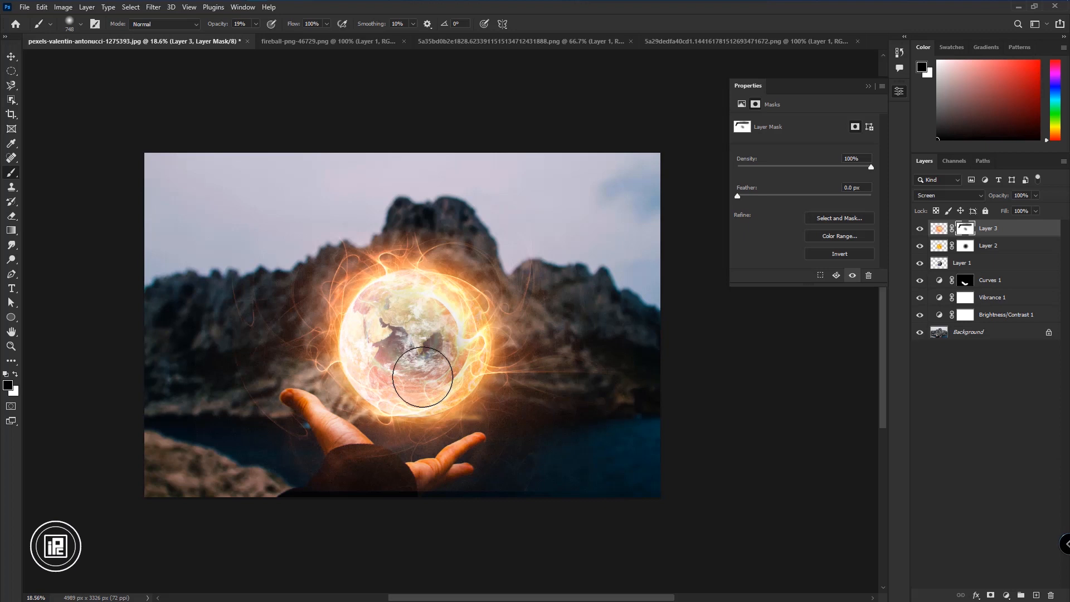
pyautogui.moveTo(422, 378); pyautogui.dragTo(388, 367)
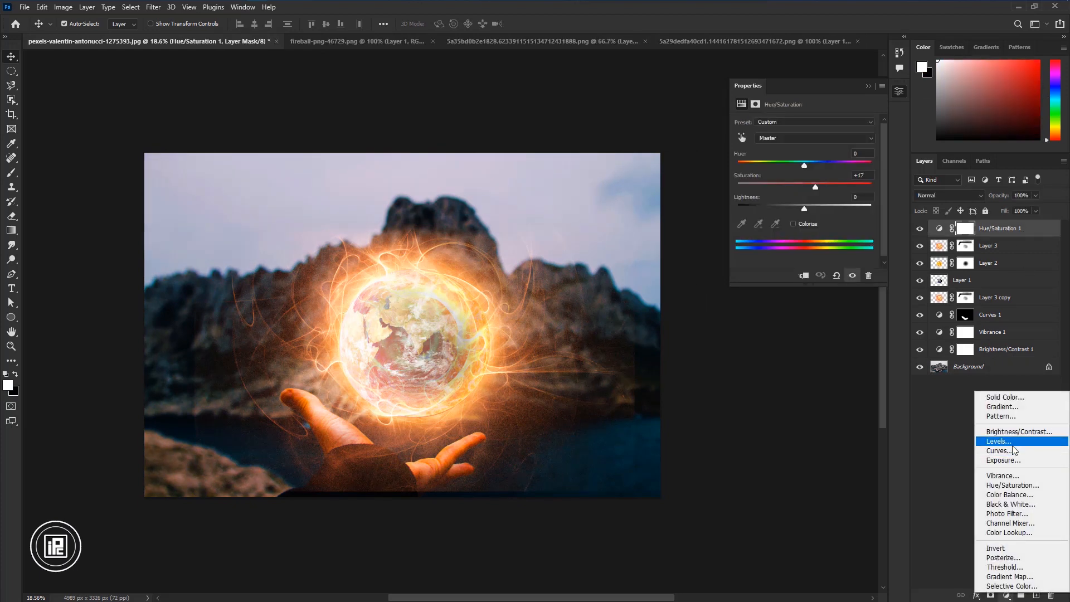
# Add a darkening Curves adjustment and paint its mask so the centre stays bright as a vignette
pyautogui.click(996, 450)
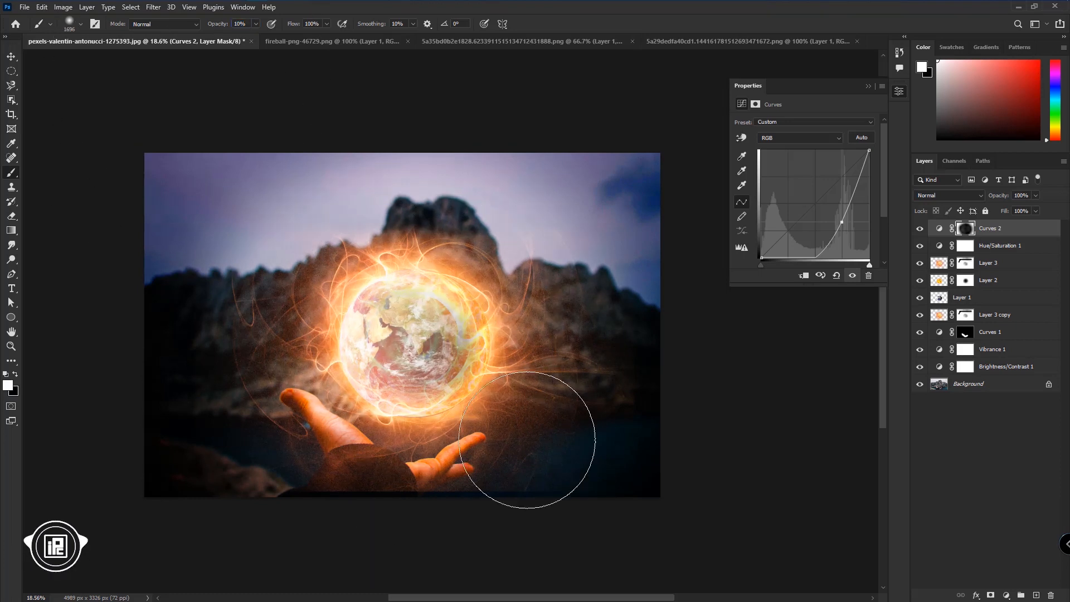
pyautogui.click(9, 58)
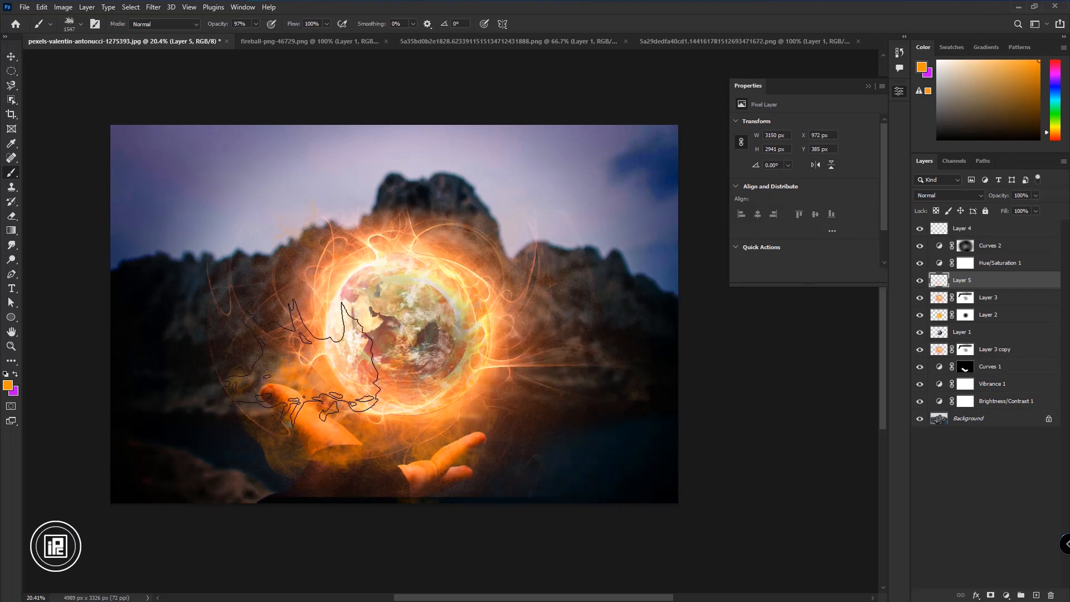
# Blend the painted fire layer in Screen mode and blend the new flame wisps layer into the scene
pyautogui.click(948, 195)
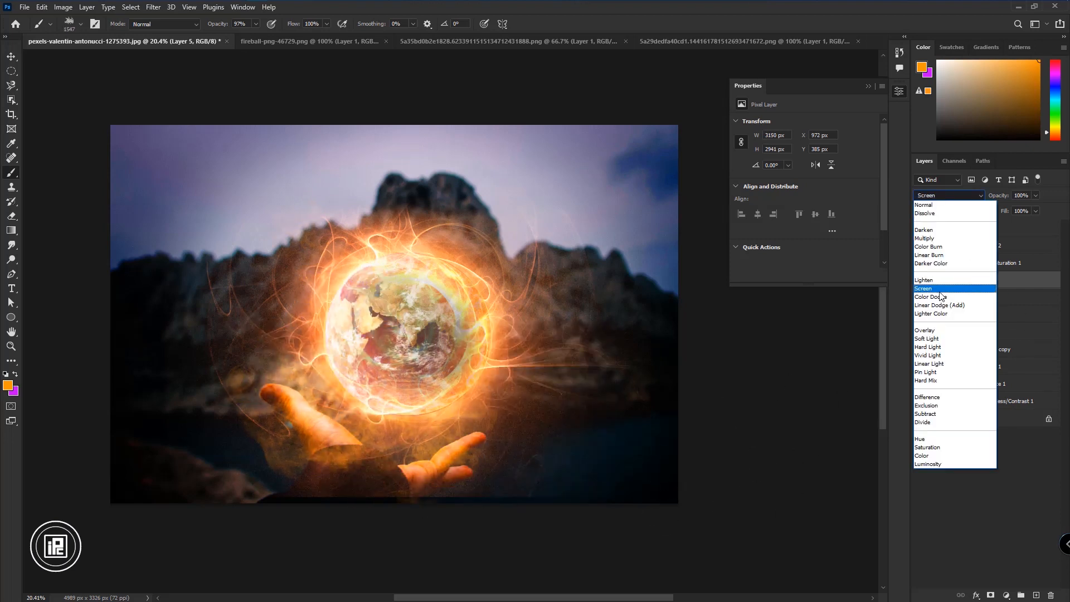
pyautogui.click(927, 356)
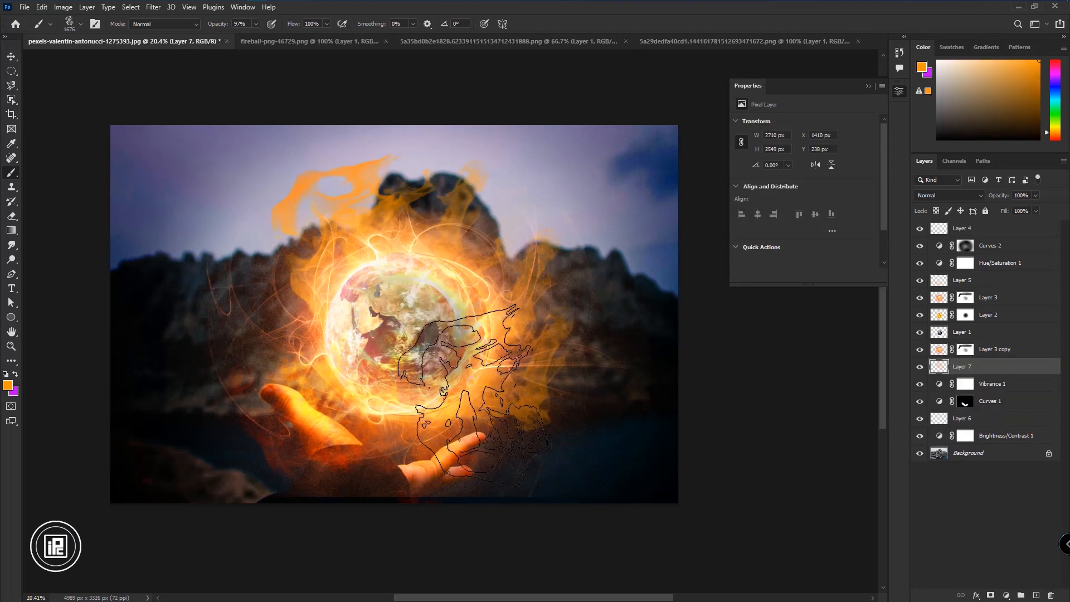
pyautogui.click(948, 195)
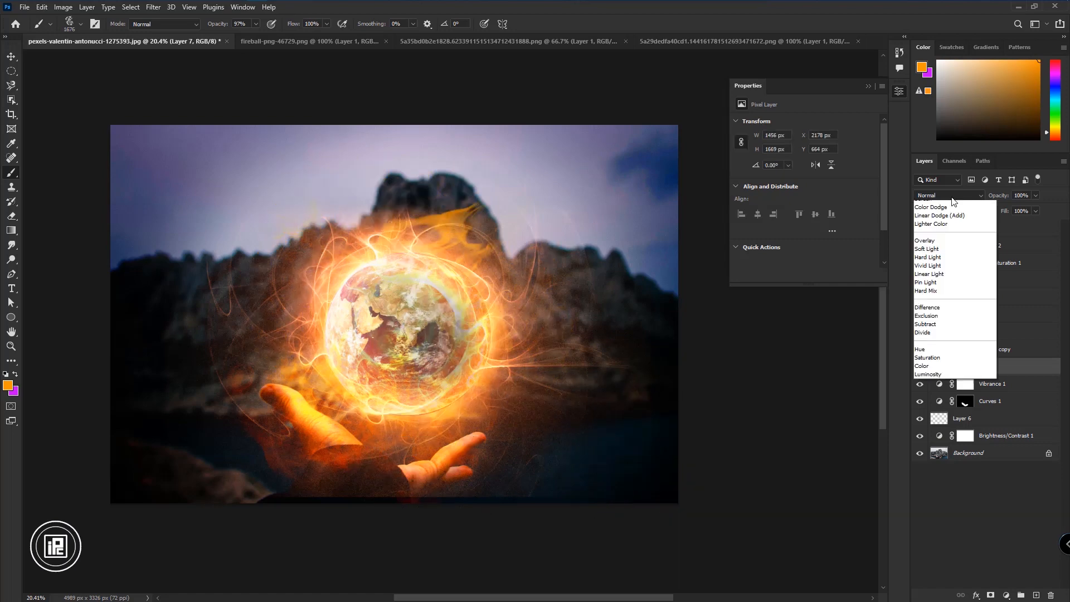
pyautogui.click(931, 207)
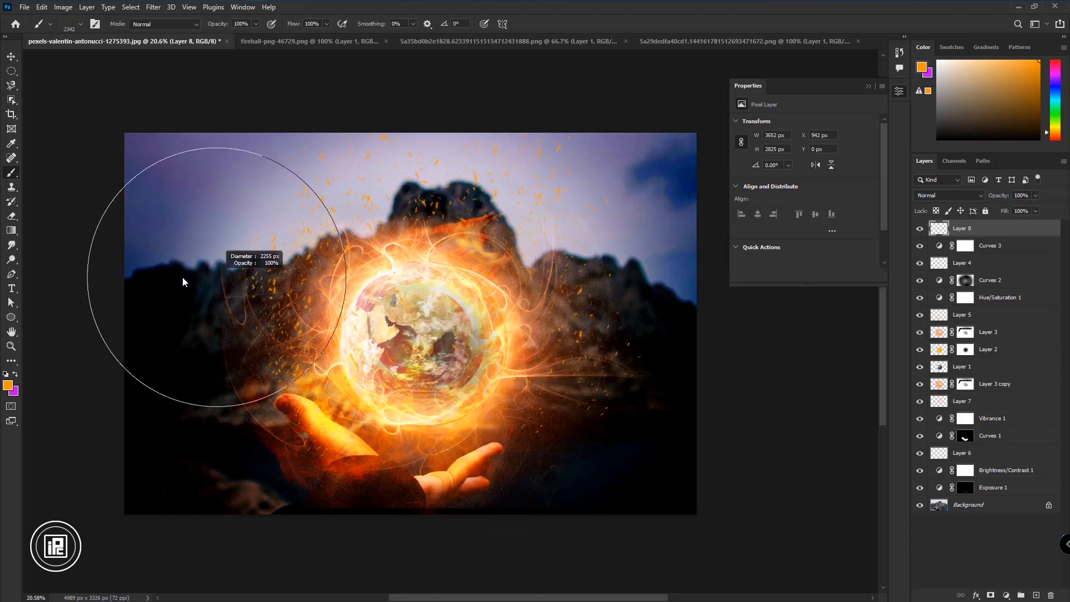
# Scatter red and white specks on Layer 9 and blend it with Soft Light
pyautogui.click(948, 195)
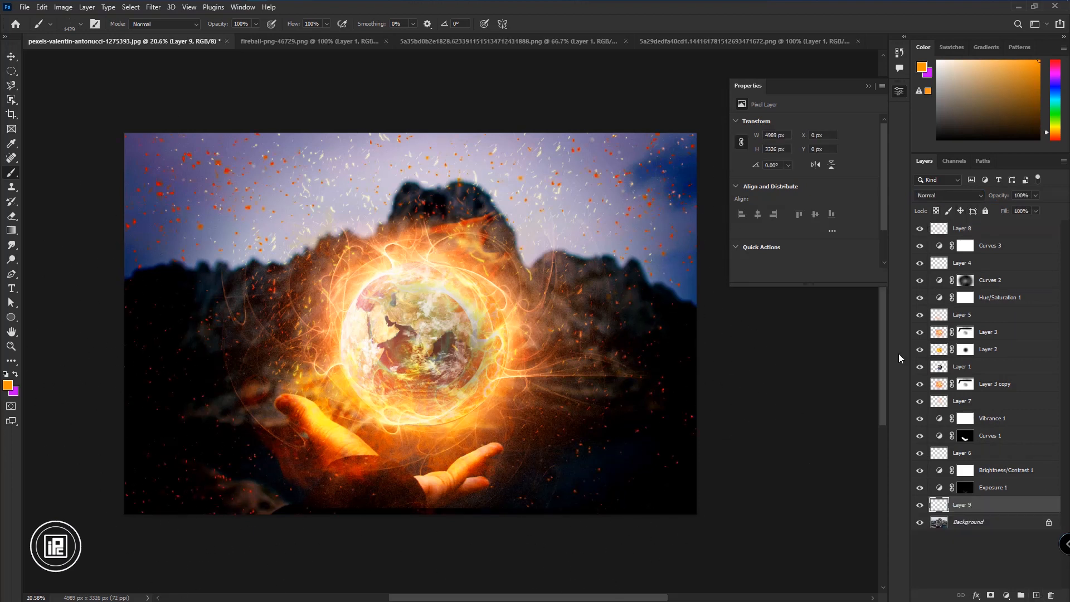
pyautogui.click(948, 195)
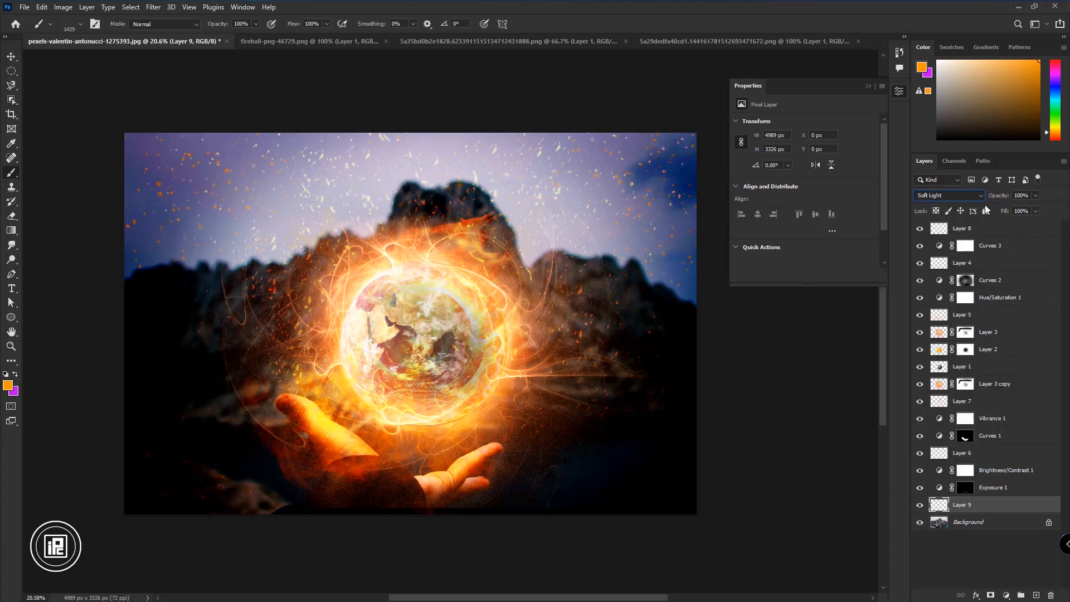
# Toggle the darkening curve and orange fire glow layers' visibility to compare the result
pyautogui.click(989, 280)
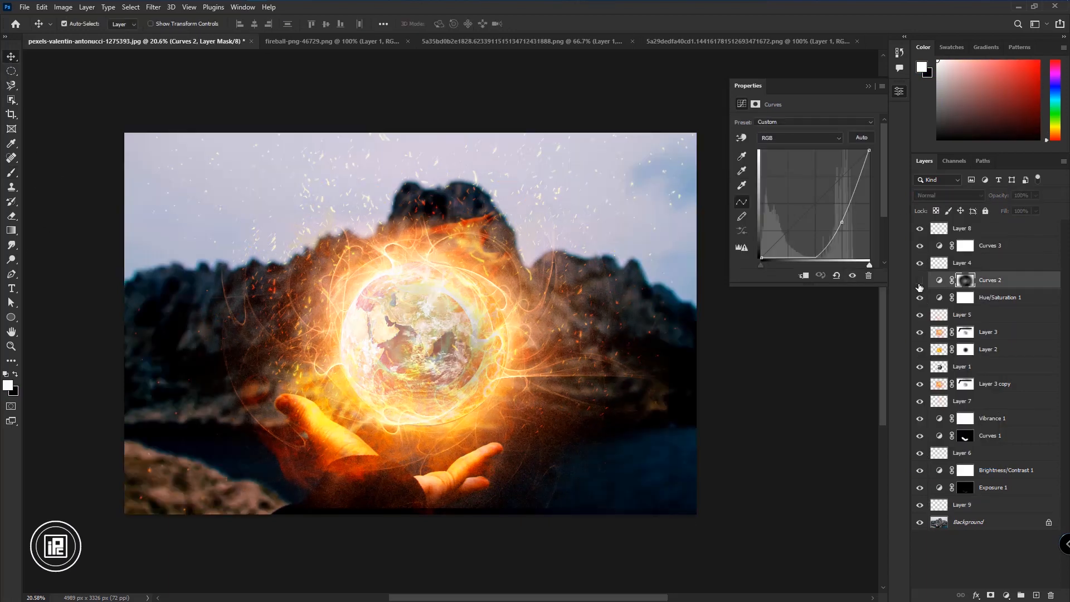
pyautogui.click(995, 383)
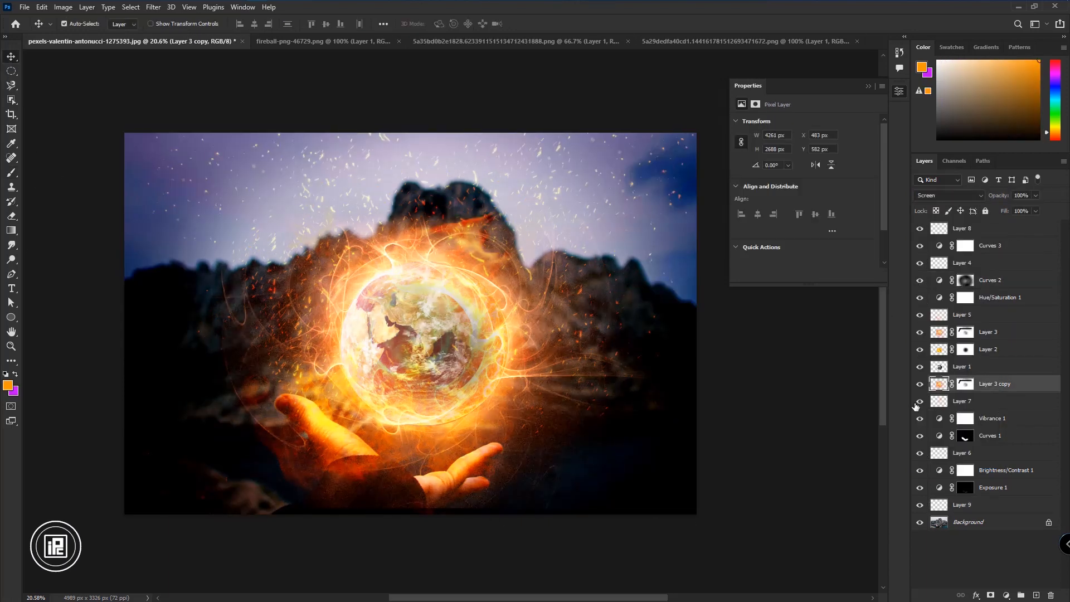
pyautogui.click(991, 314)
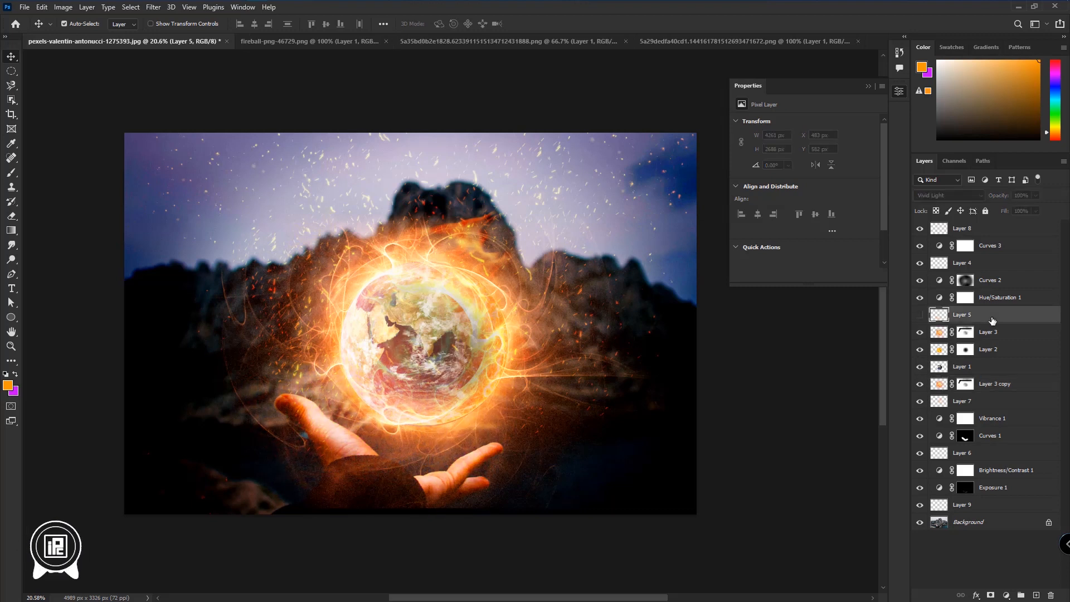